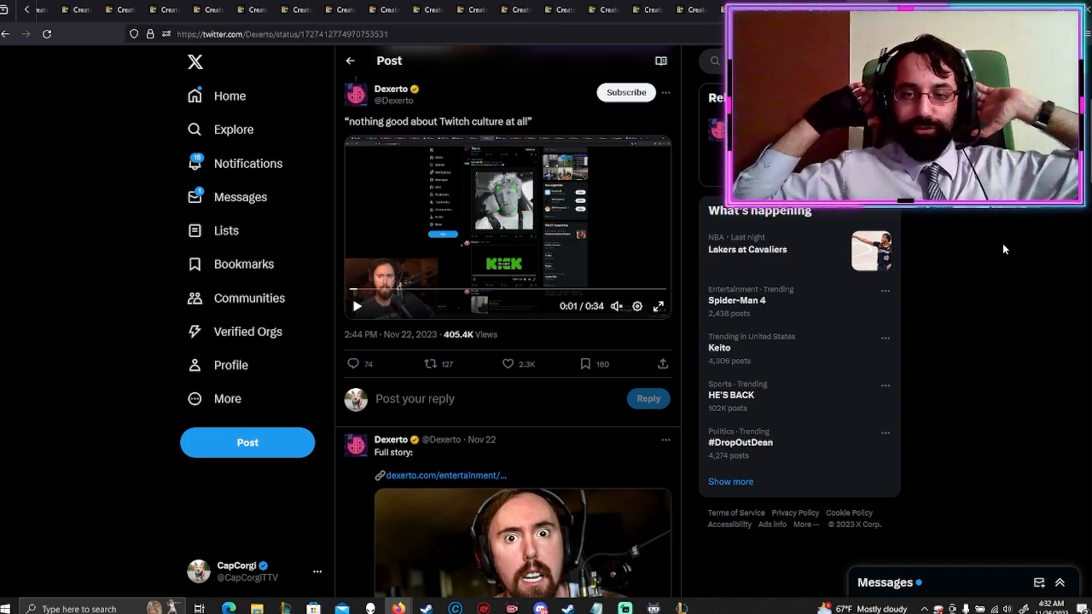
# - Scroll up to the parent Dexerto post with the Asmongold and Twitch logo image
pyautogui.scroll(3)
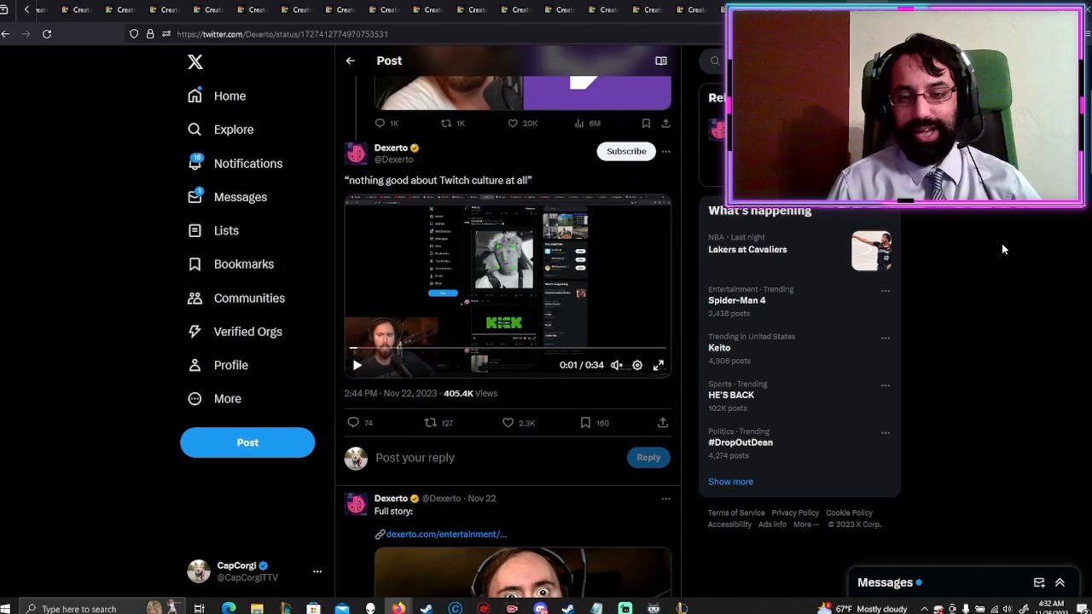
pyautogui.moveTo(364, 439)
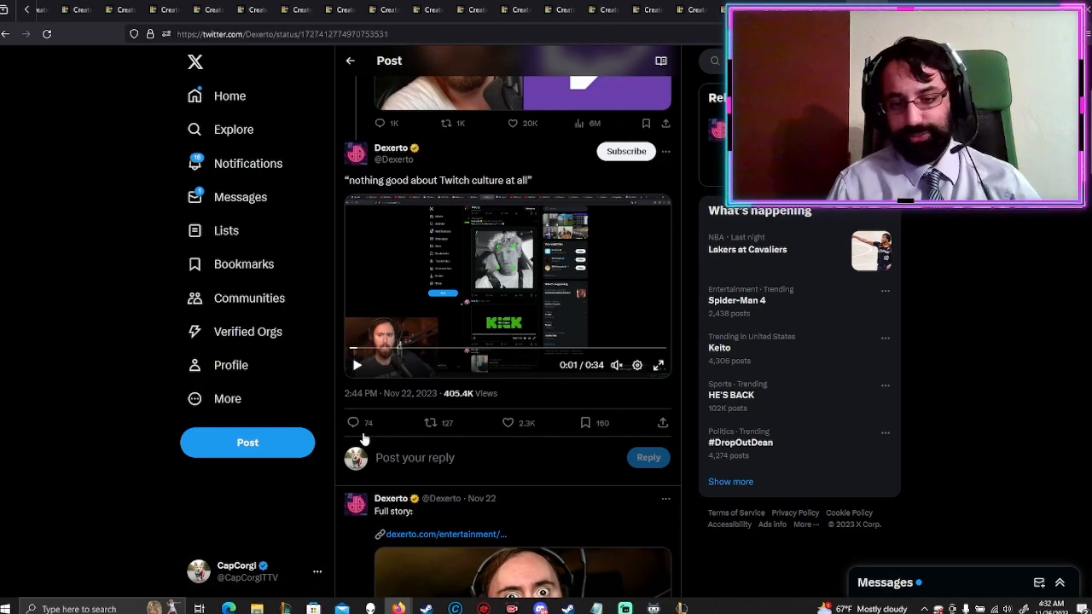
pyautogui.scroll(3)
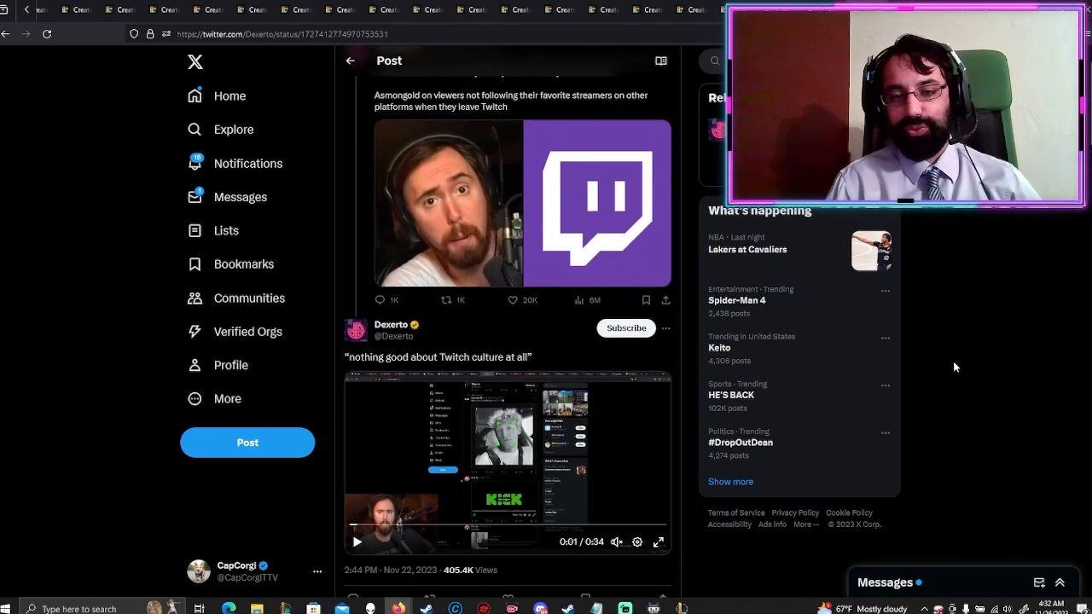
pyautogui.scroll(3)
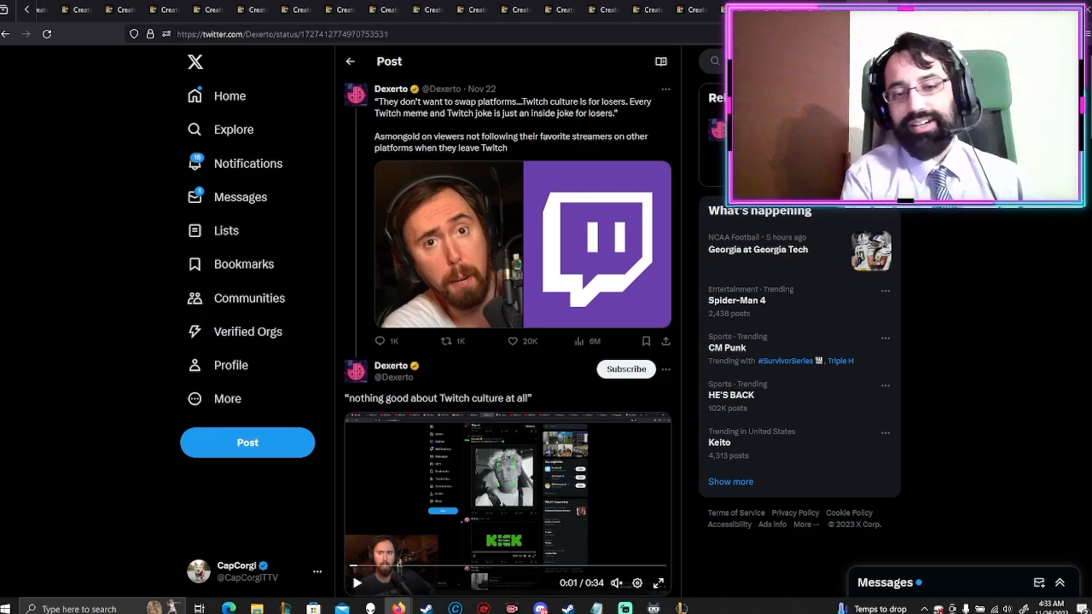
pyautogui.scroll(-3)
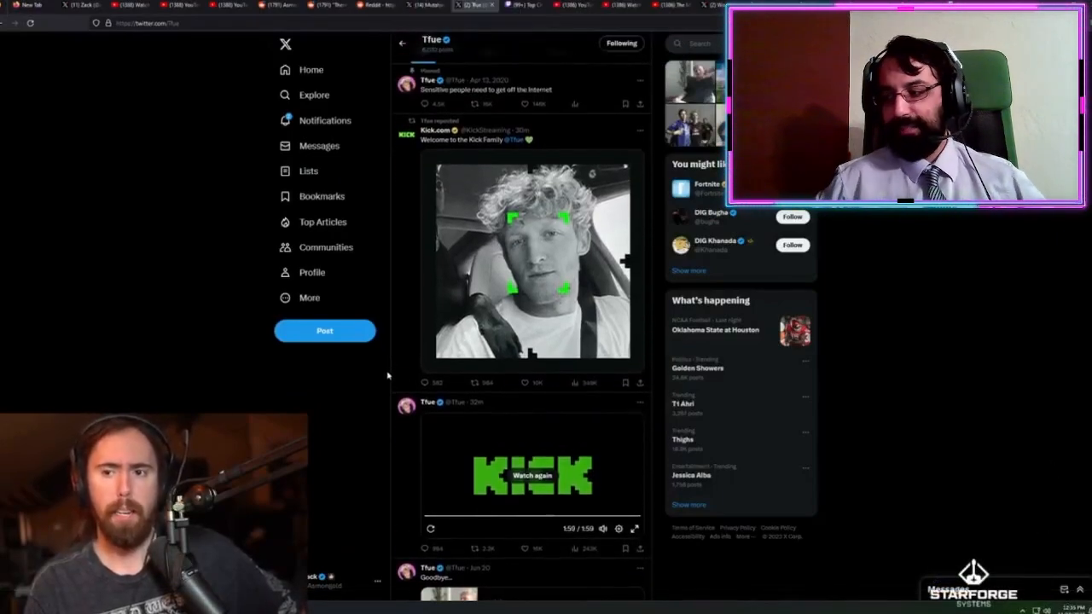
pyautogui.scroll(-3)
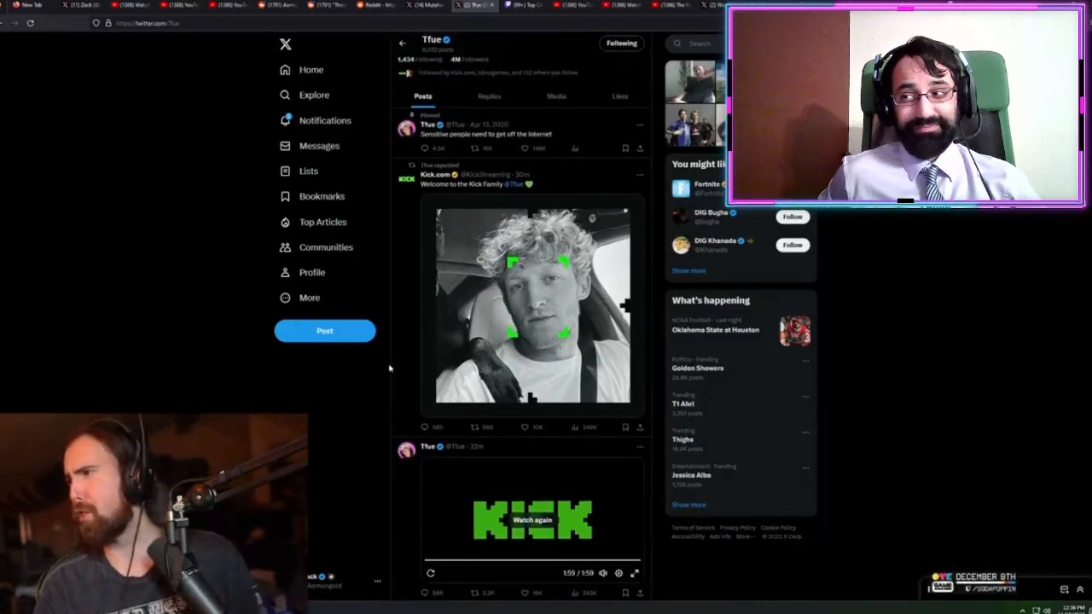
pyautogui.scroll(-3)
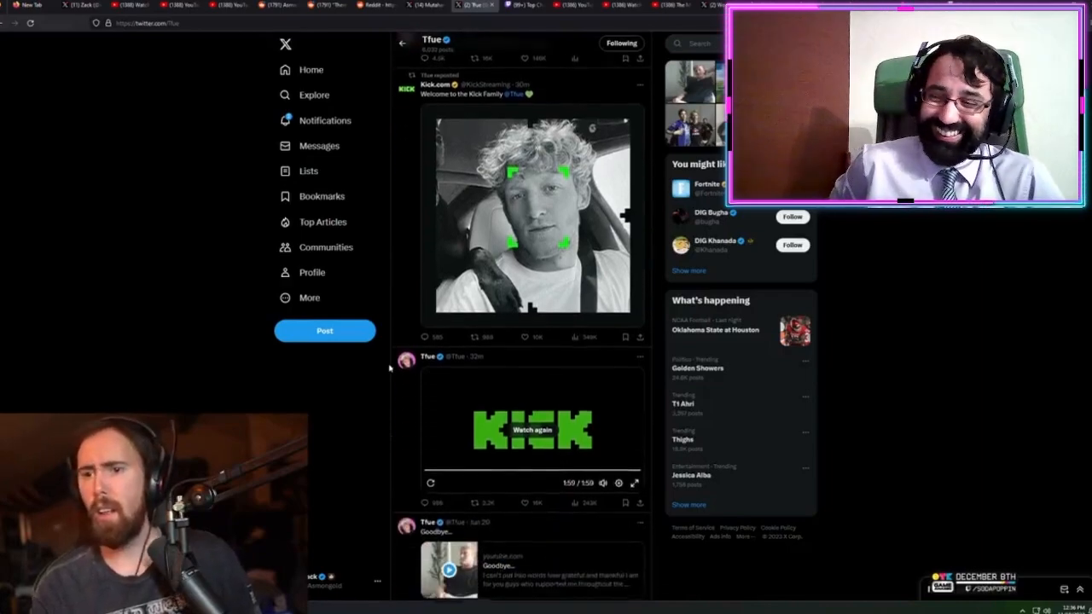
pyautogui.scroll(3)
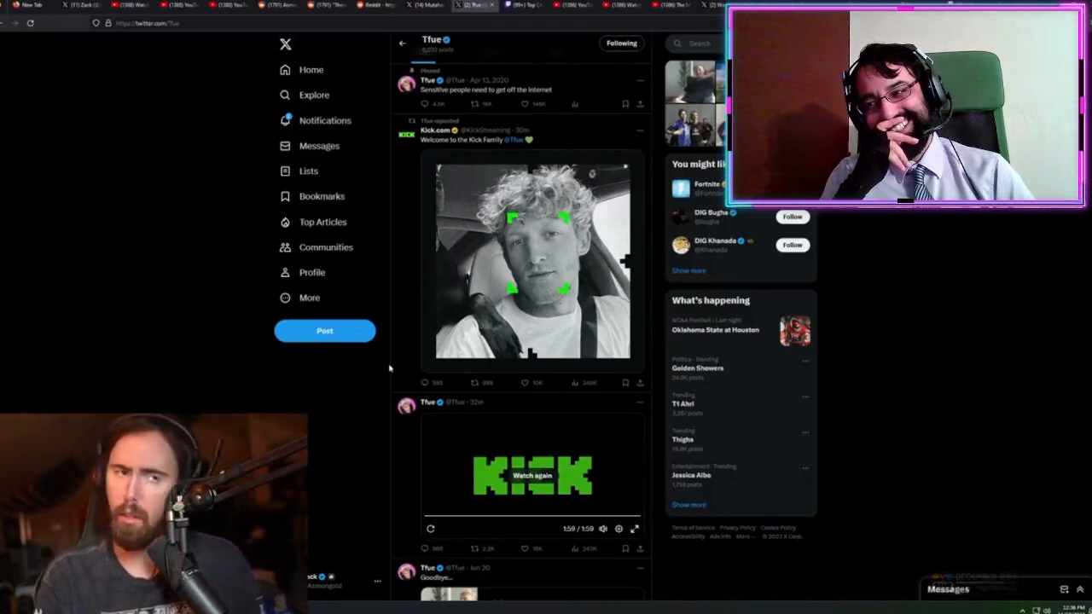
pyautogui.scroll(-3)
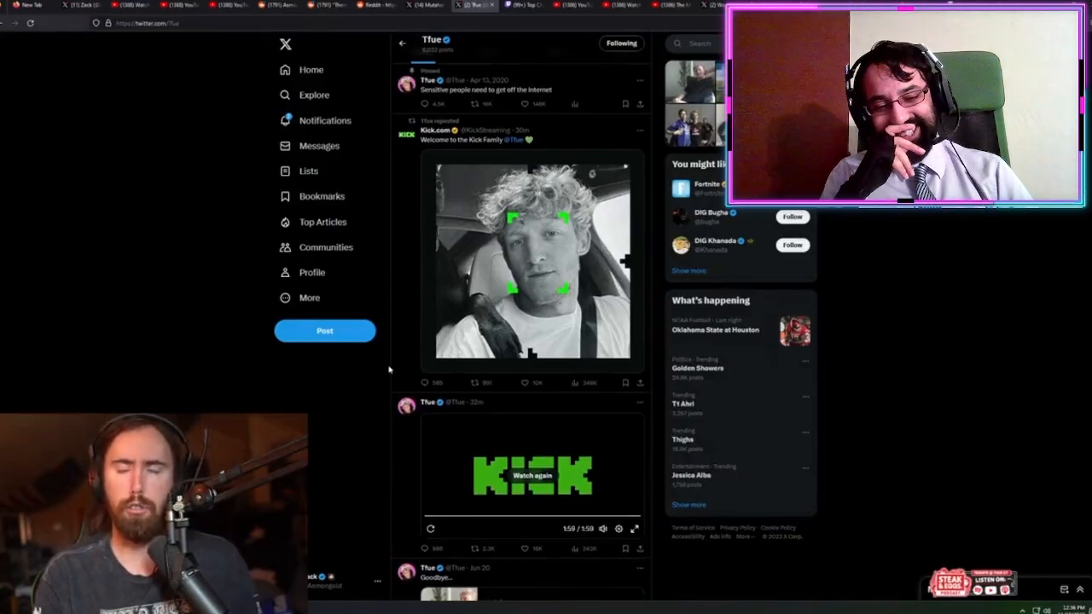
pyautogui.scroll(-3)
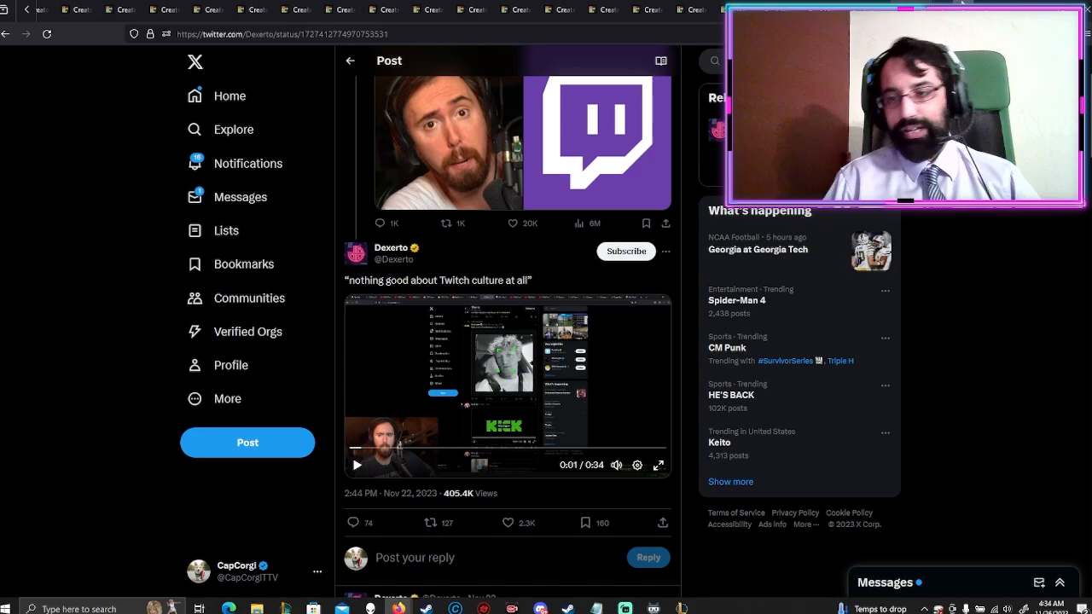
# - Search Google for 'why are you booing me i'm right' from the address bar suggestion
pyautogui.write('why are you b')
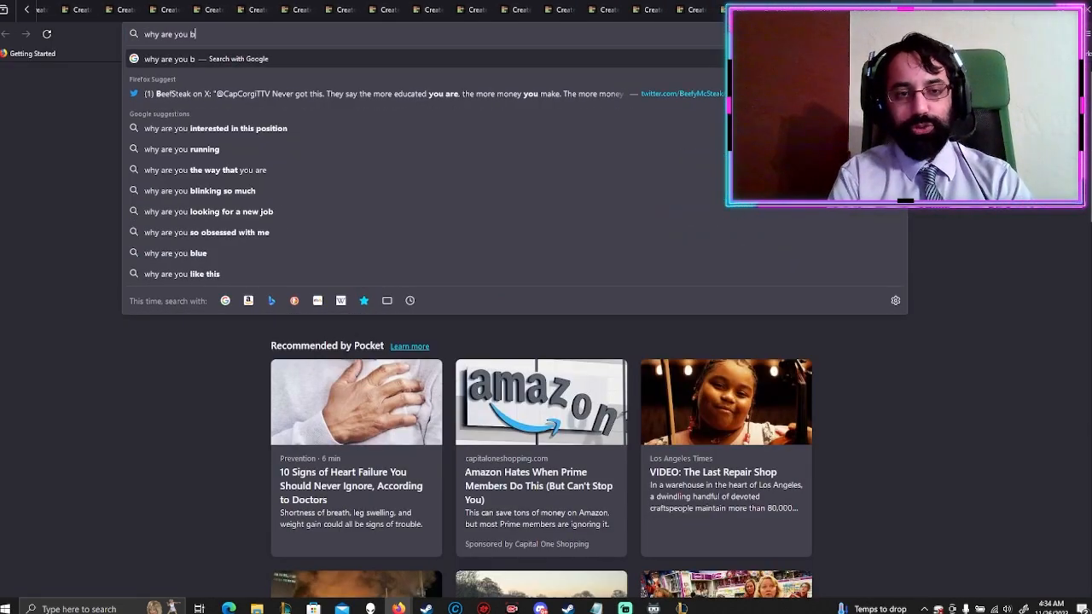
pyautogui.write('ooin me i')
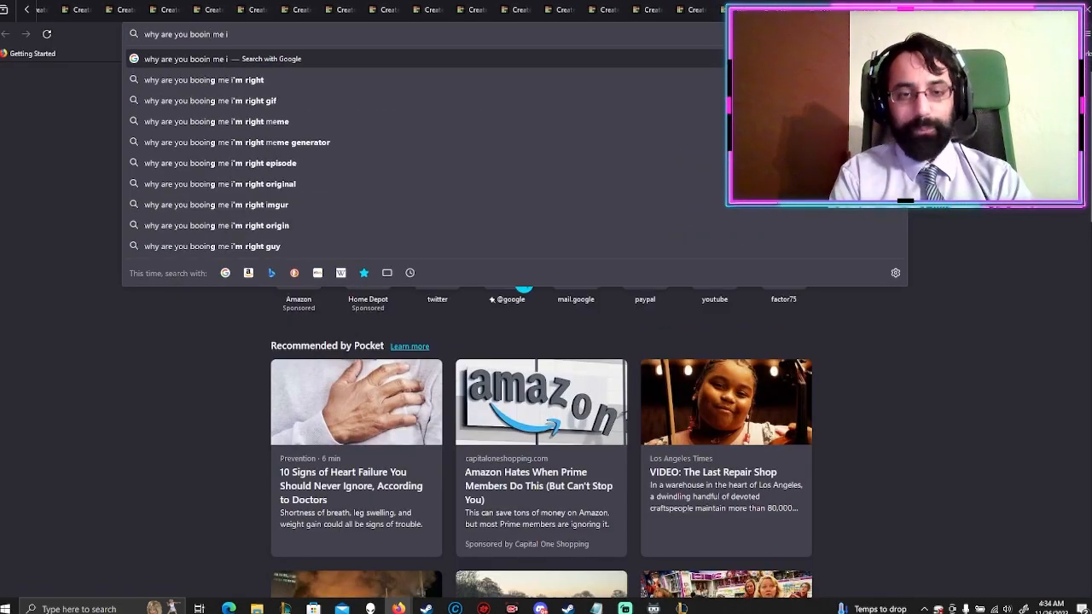
pyautogui.click(227, 79)
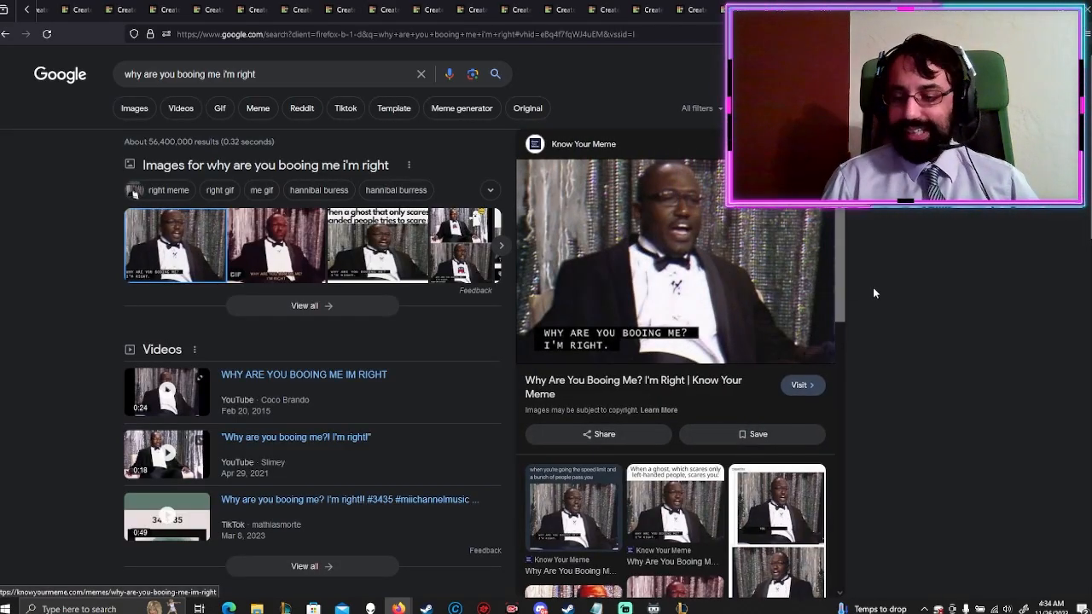
pyautogui.moveTo(642, 282)
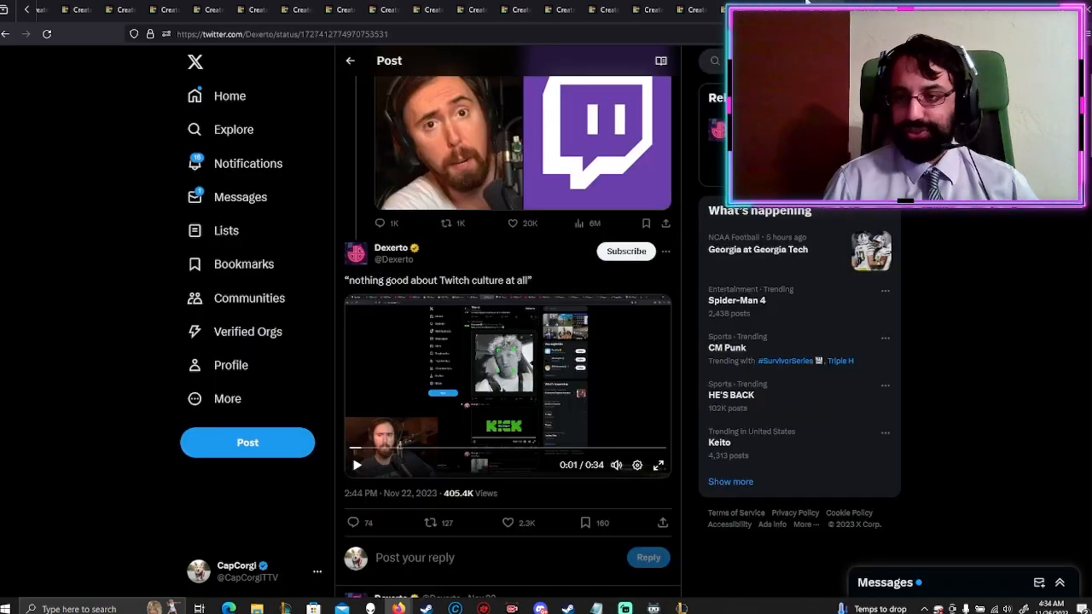
pyautogui.moveTo(982, 237)
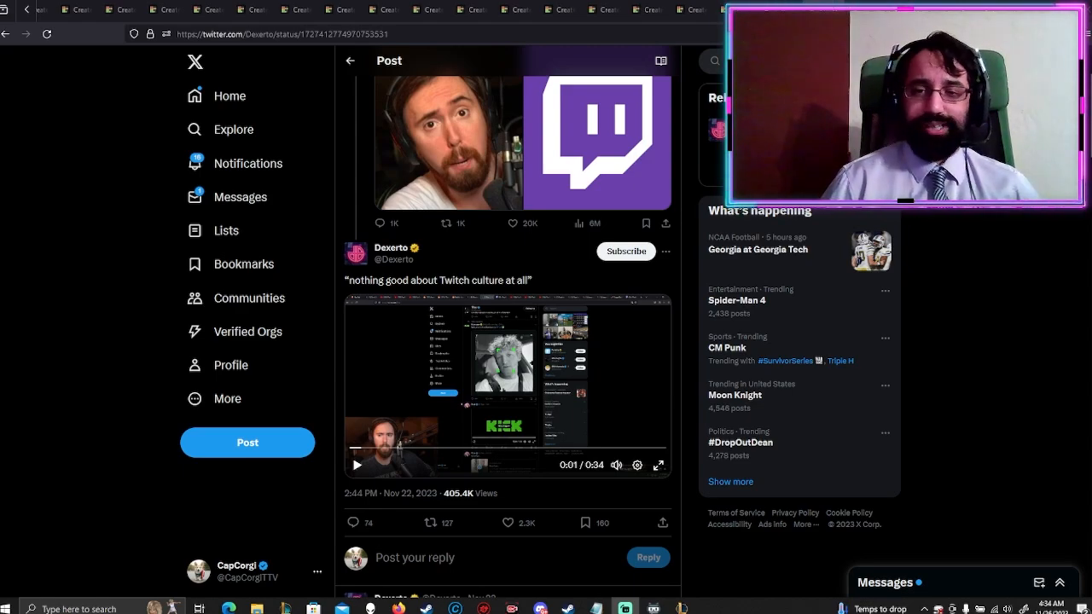
pyautogui.scroll(3)
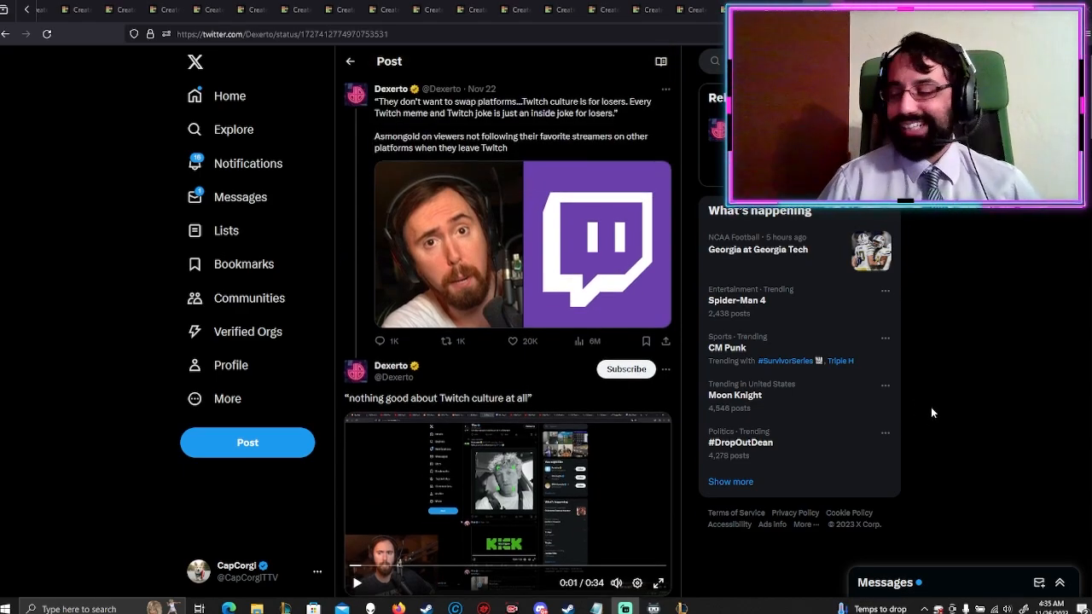
pyautogui.scroll(-3)
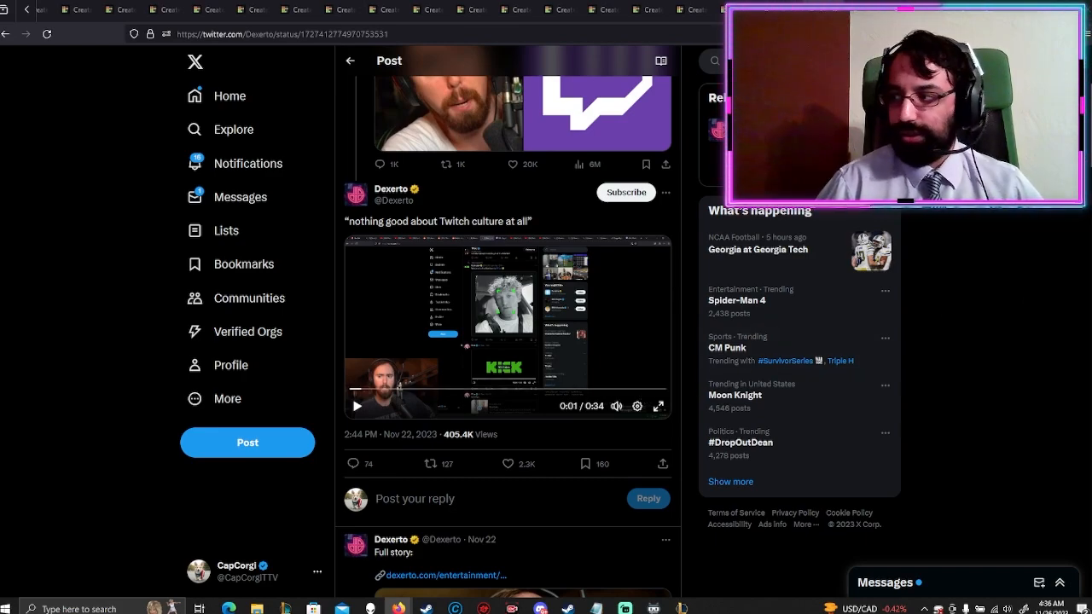
pyautogui.scroll(3)
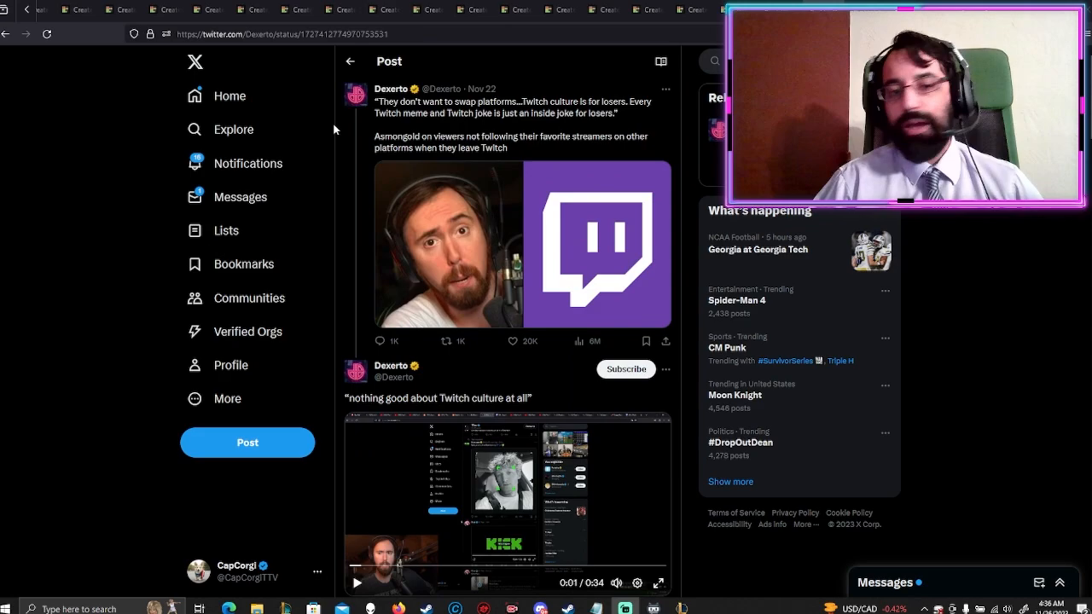
pyautogui.scroll(-3)
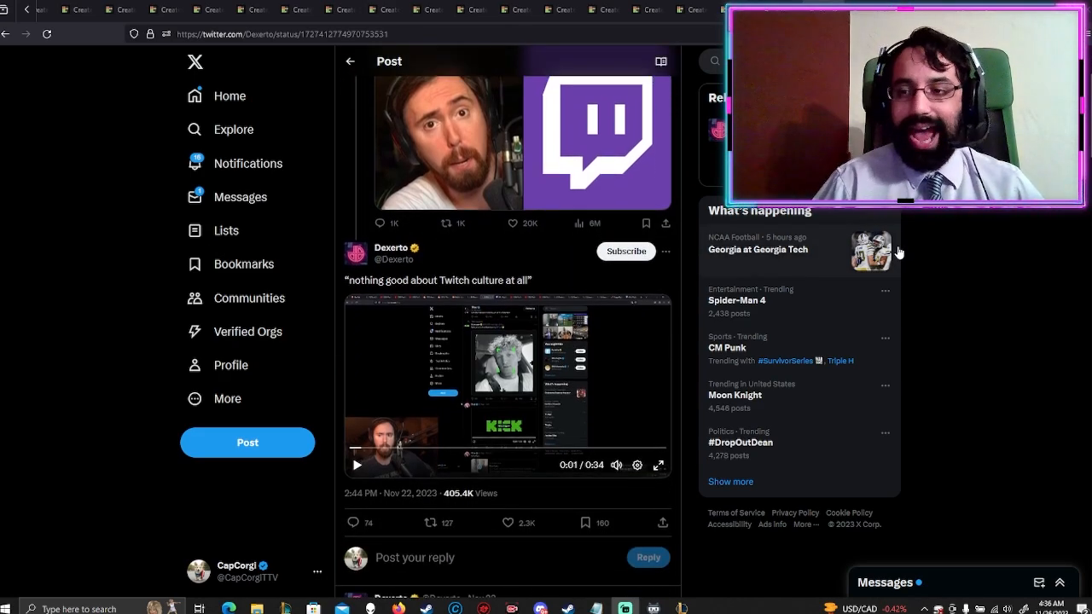
pyautogui.scroll(3)
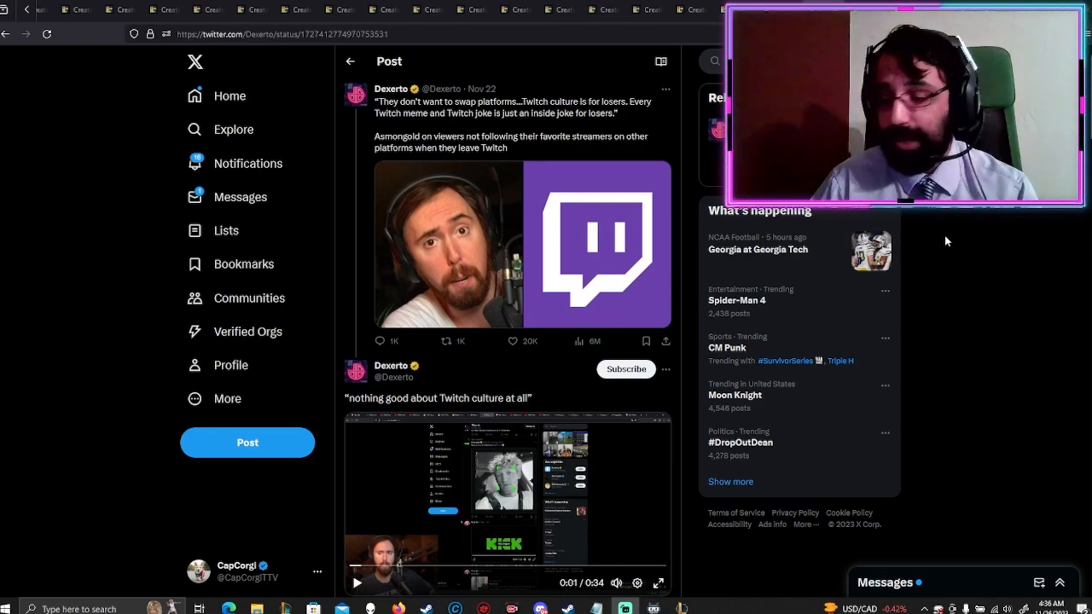
pyautogui.scroll(-3)
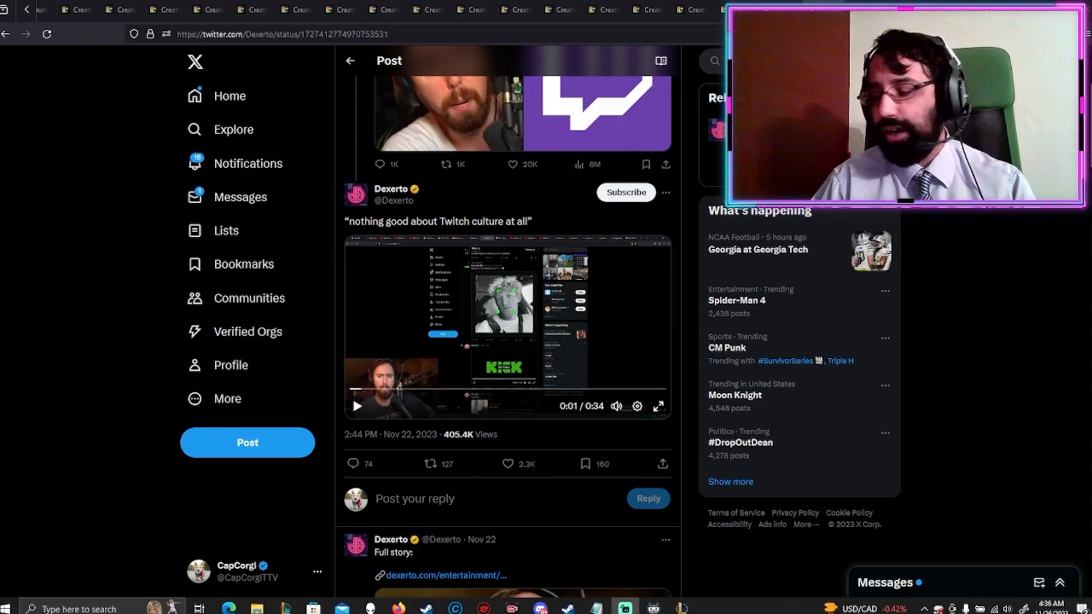
pyautogui.scroll(3)
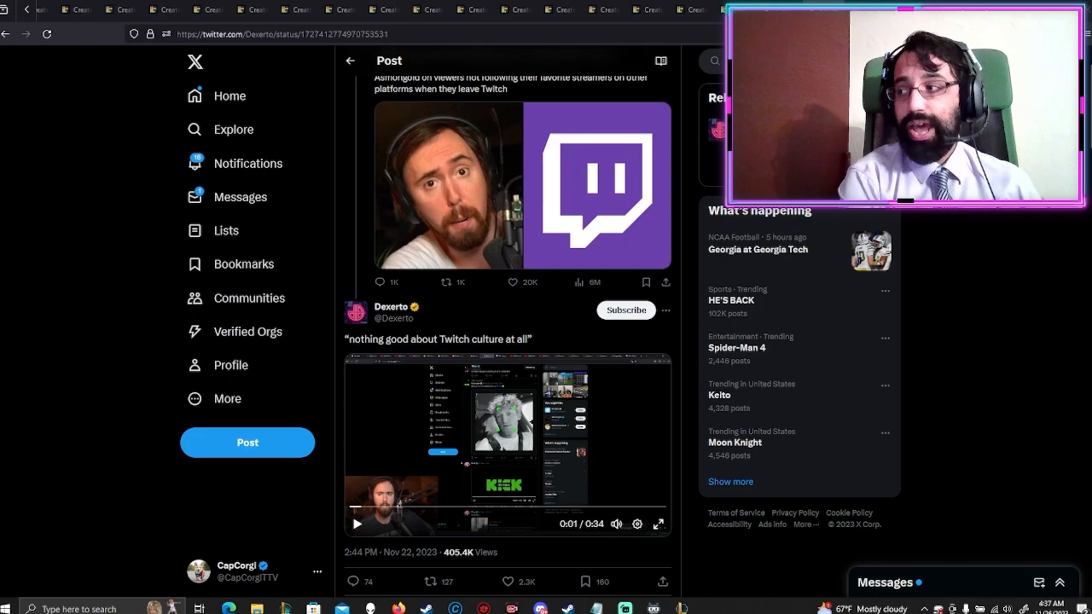
pyautogui.scroll(3)
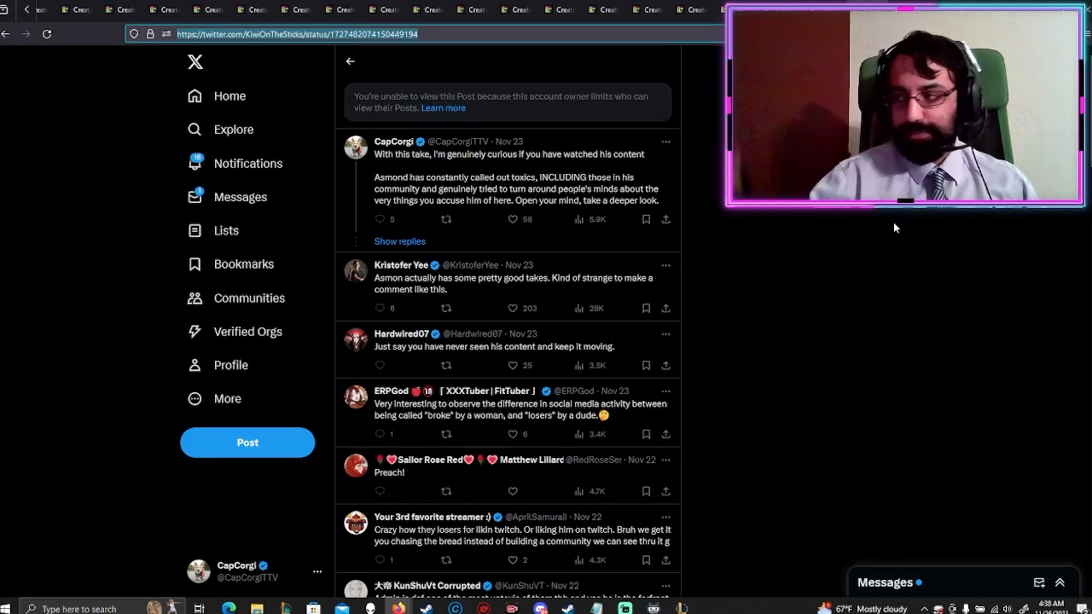
pyautogui.moveTo(903, 251)
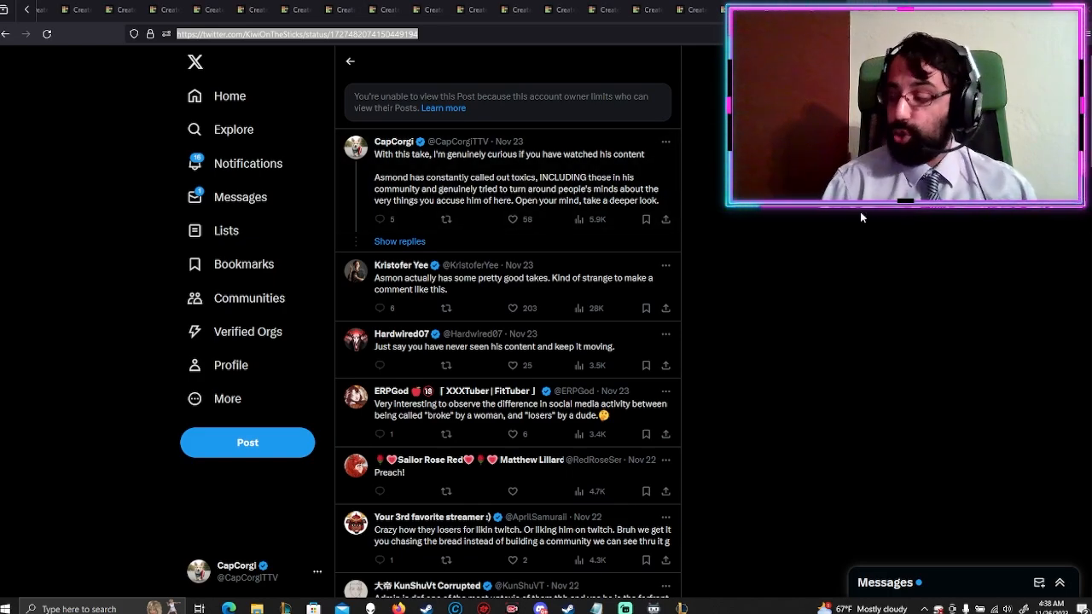
pyautogui.moveTo(561, 192)
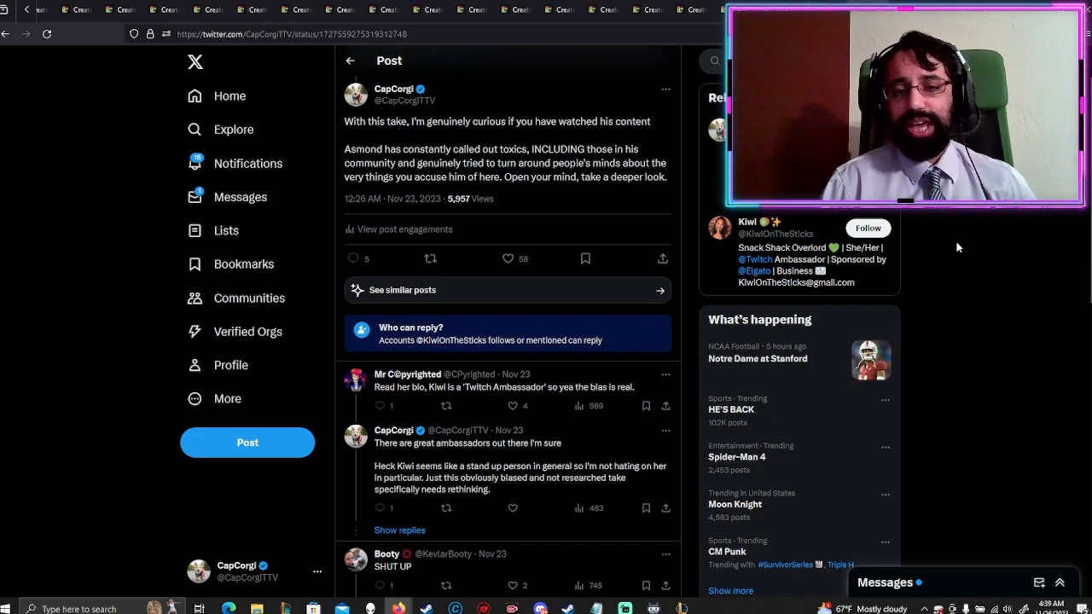
pyautogui.moveTo(995, 243)
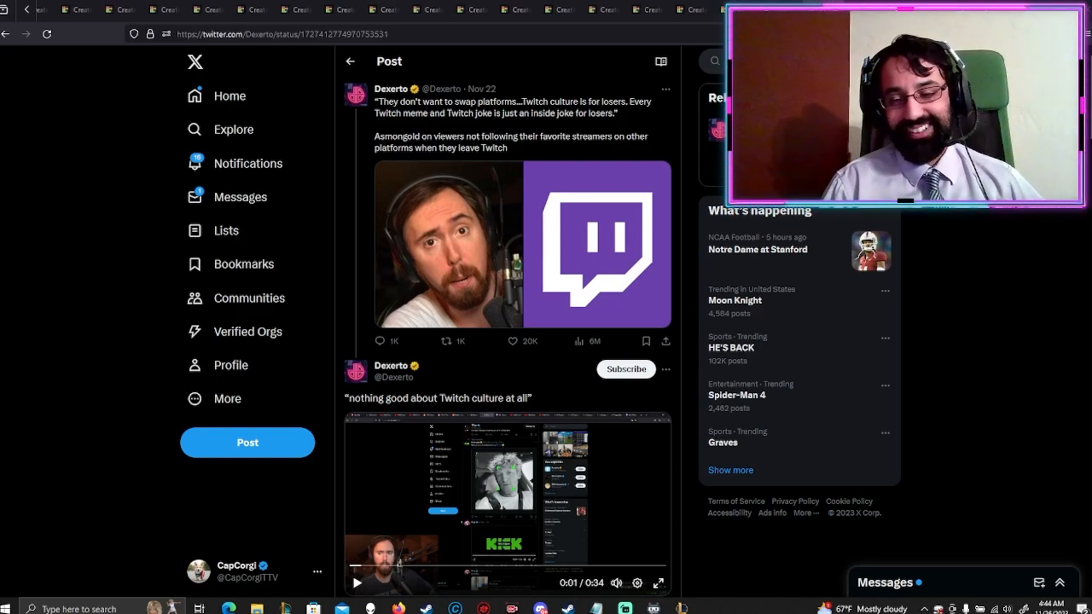
pyautogui.scroll(-3)
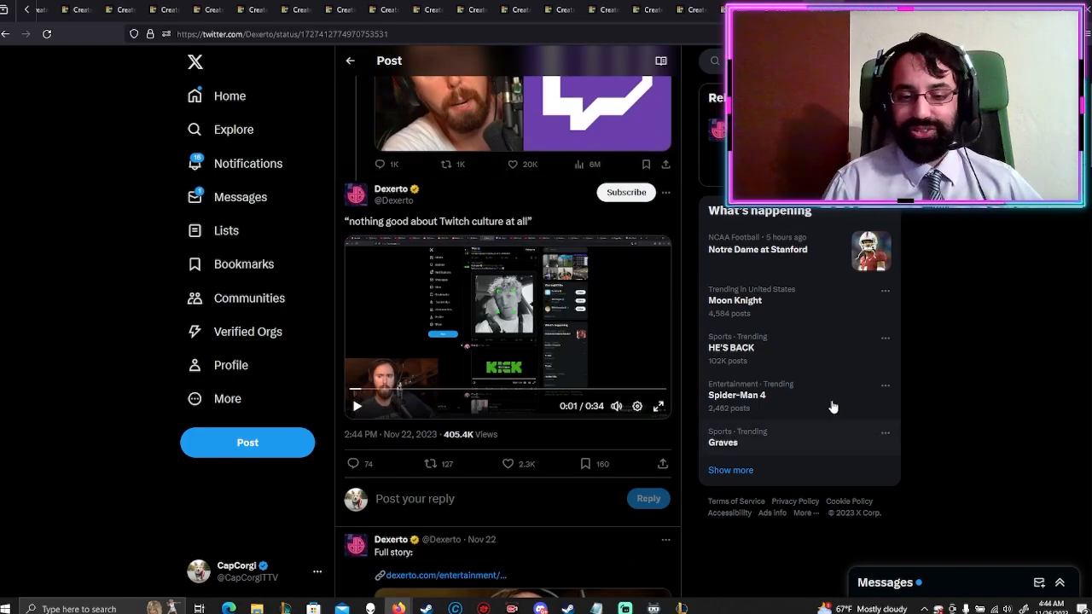
pyautogui.scroll(-3)
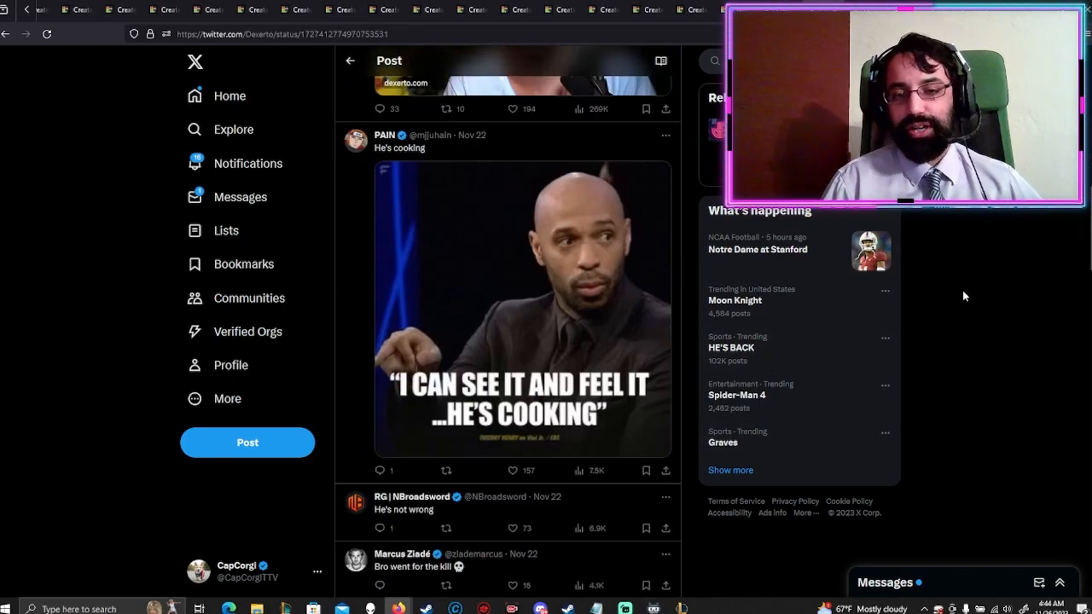
pyautogui.scroll(3)
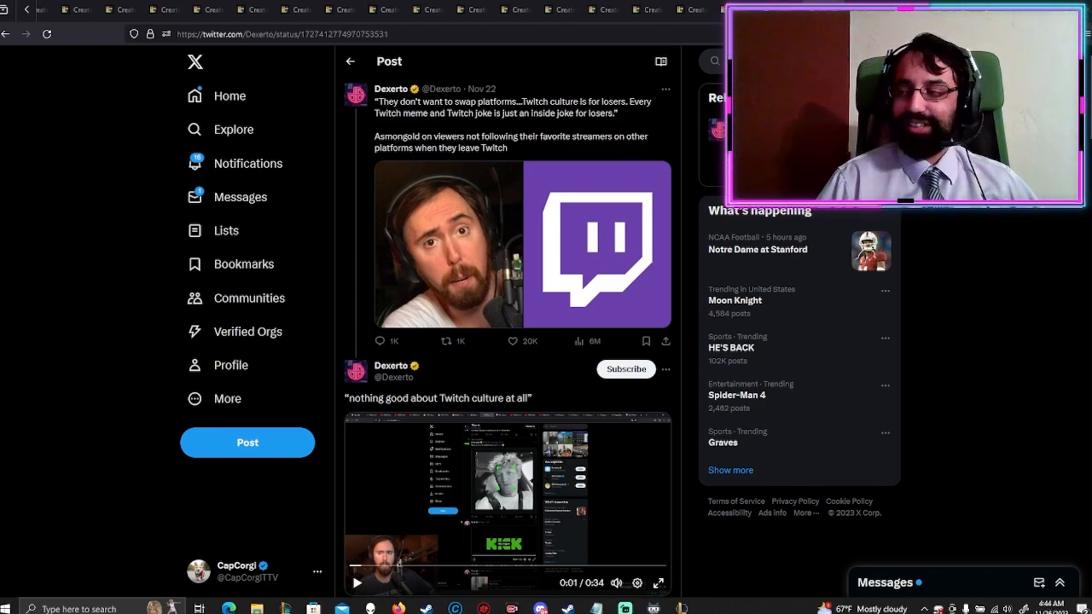
pyautogui.moveTo(1023, 337)
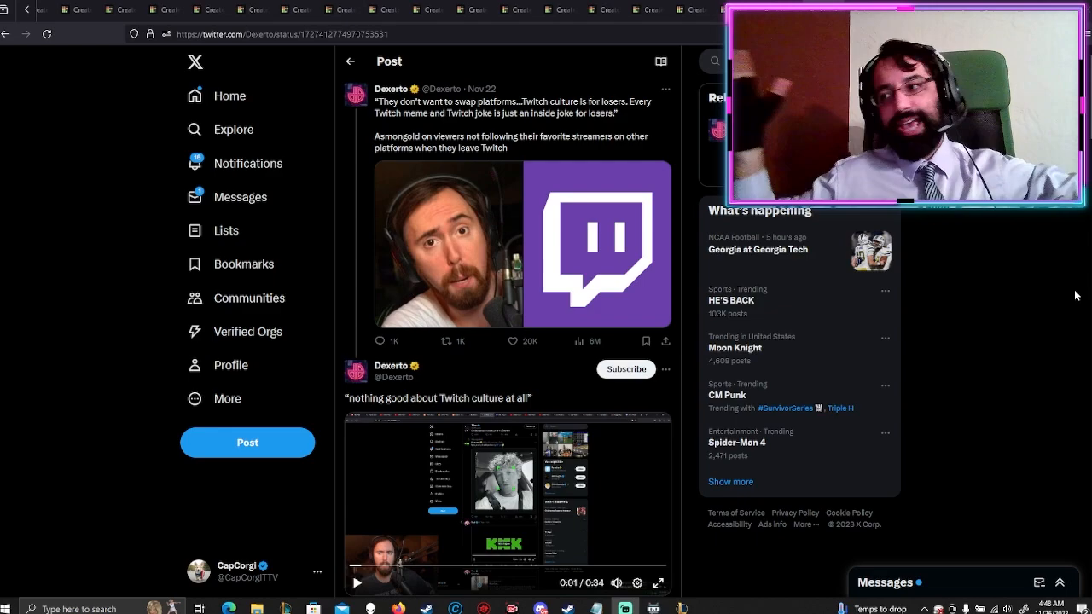
pyautogui.moveTo(978, 306)
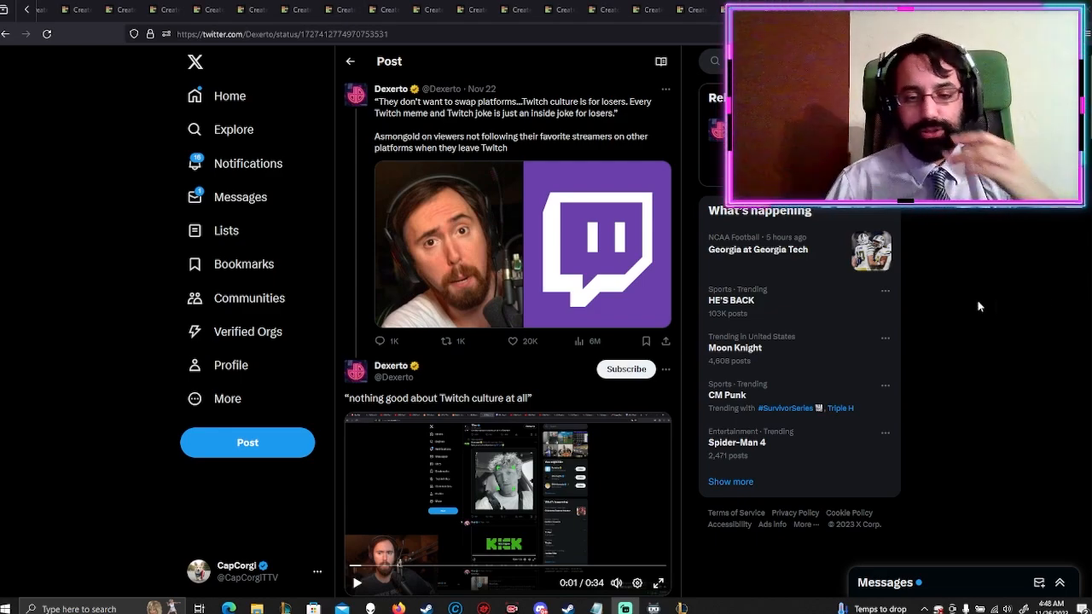
pyautogui.moveTo(961, 271)
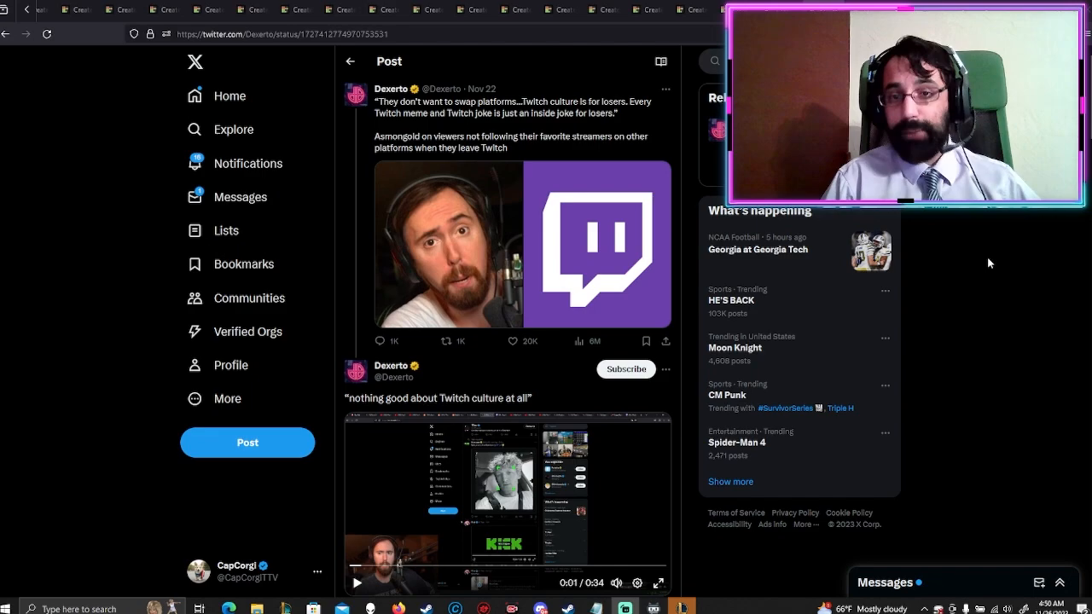
pyautogui.moveTo(307, 355)
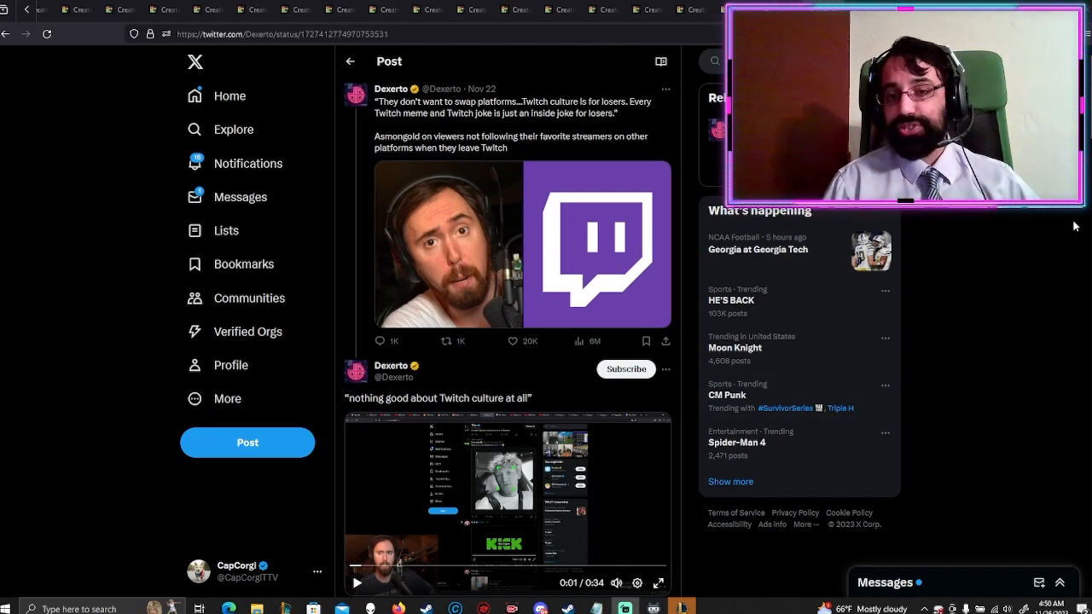
pyautogui.moveTo(1070, 235)
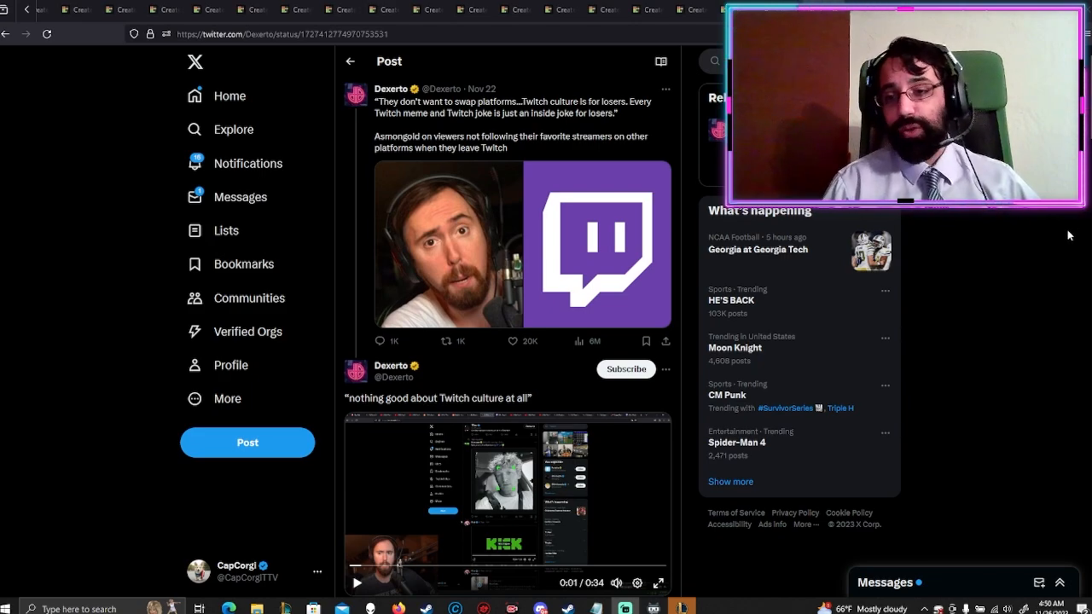